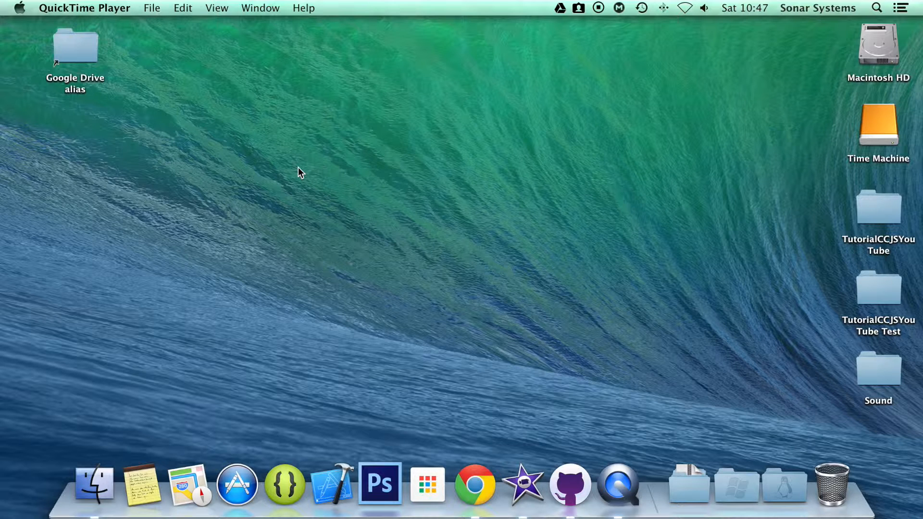
In a new Finder window, select app.js in Desktop > TutorialCCJSYouTube > src.
left_click(877, 206)
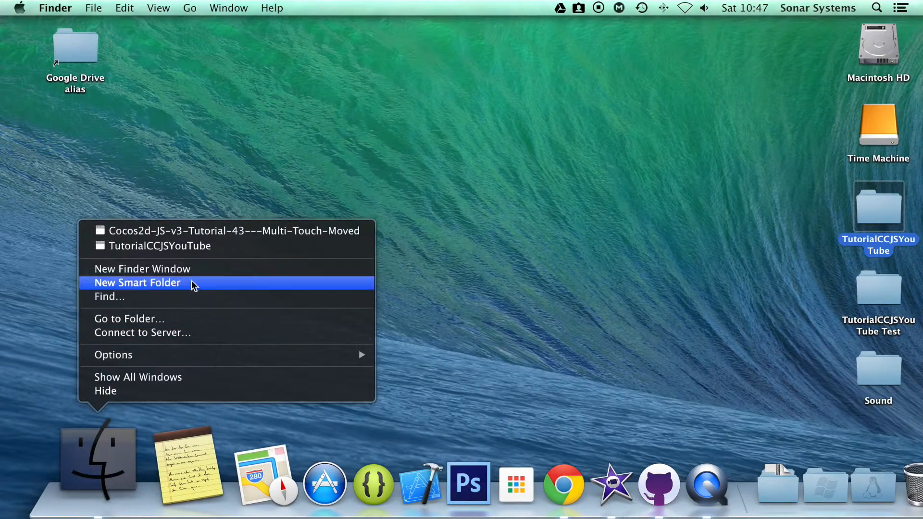
left_click(142, 268)
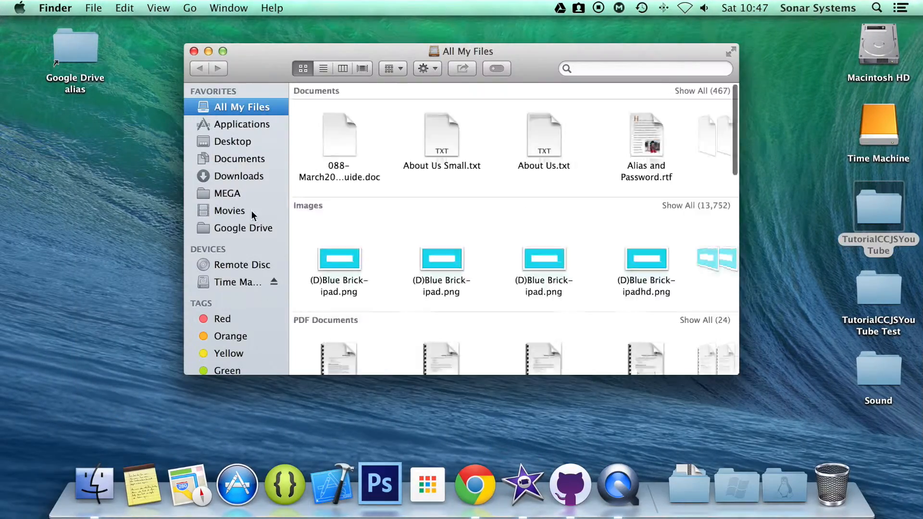
left_click(234, 142)
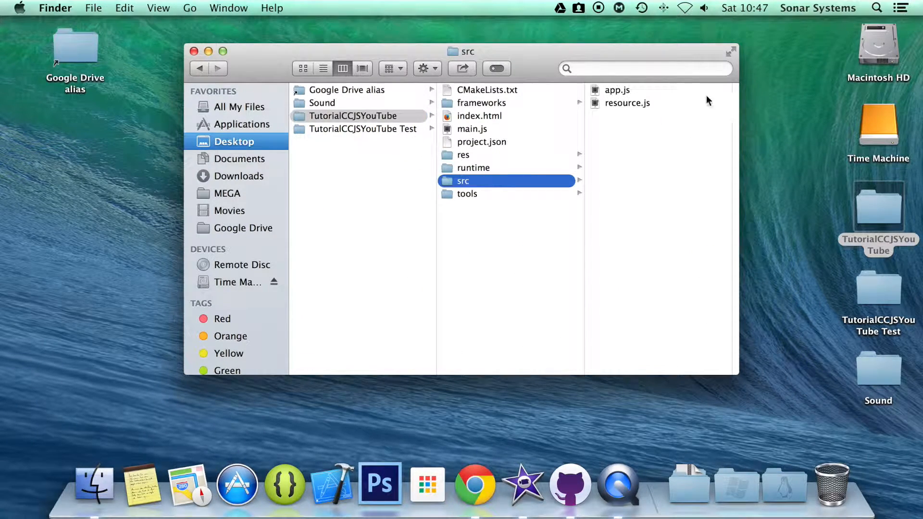
left_click(617, 90)
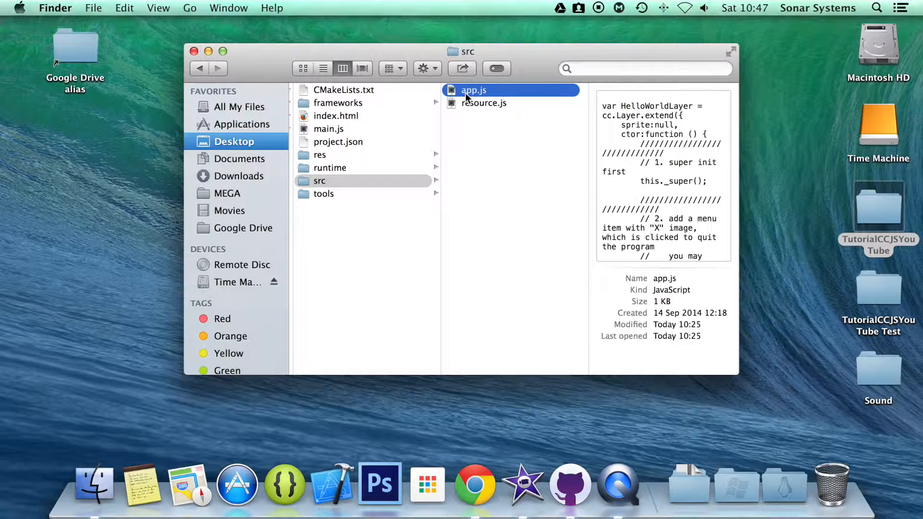
Open app.js in Sublime Text and paste a copy of the onTouchesMoved handler below it.
double_click(474, 90)
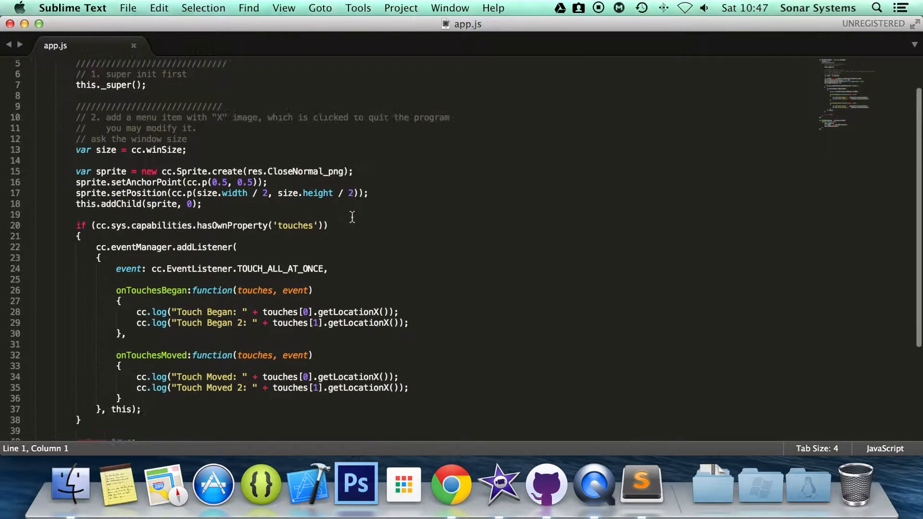
scroll("down", 3)
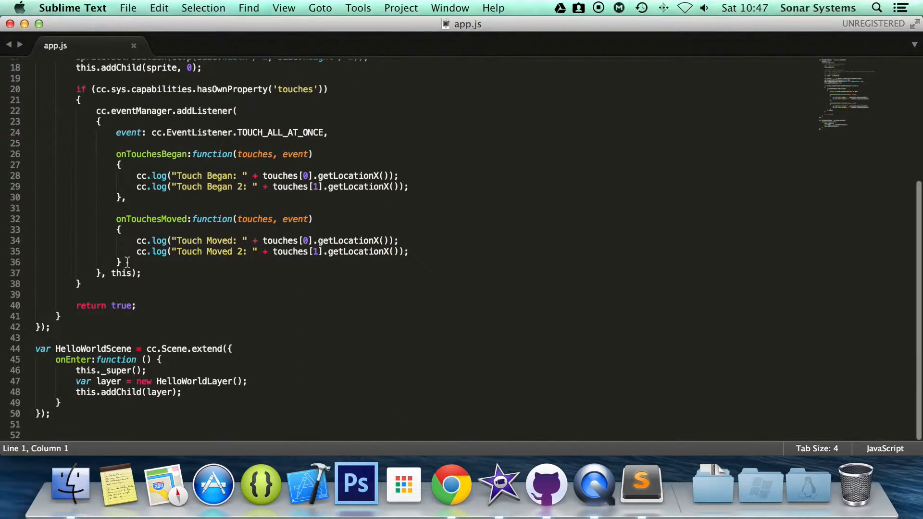
left_click_drag(116, 219, 123, 262)
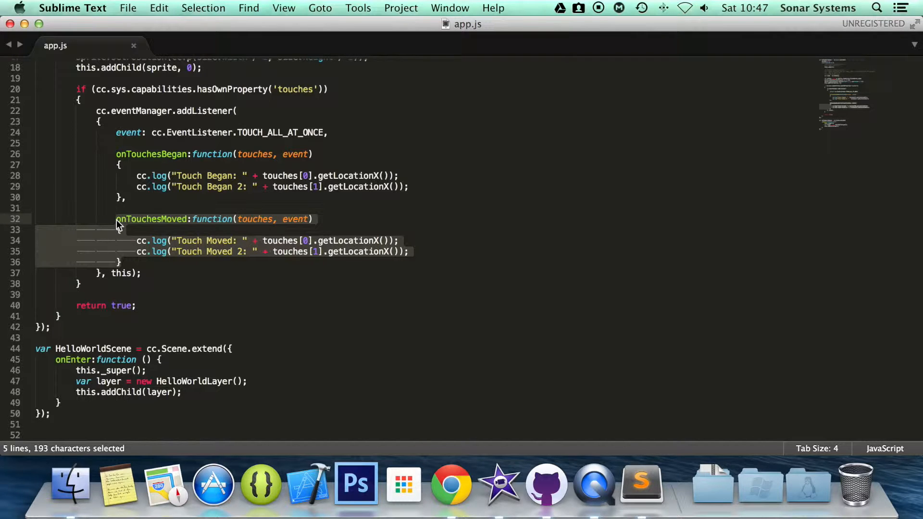
key("cmd+c")
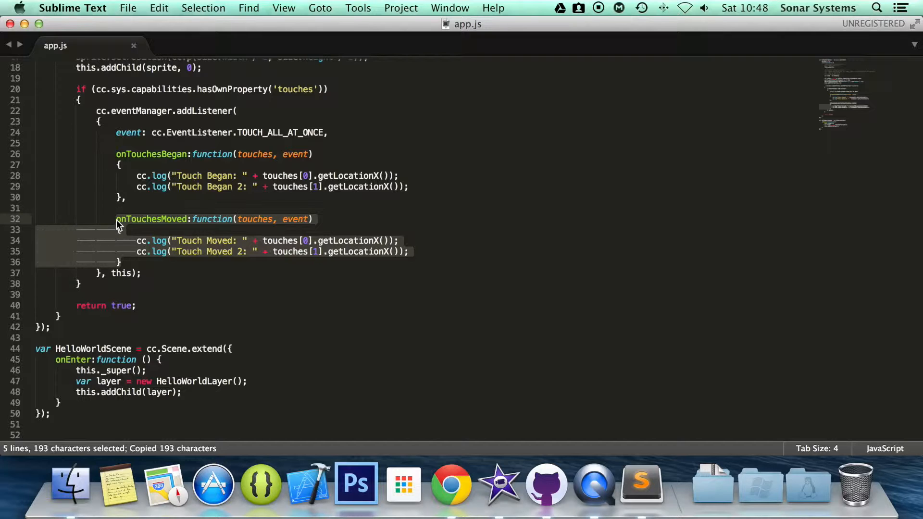
key("cmd+v")
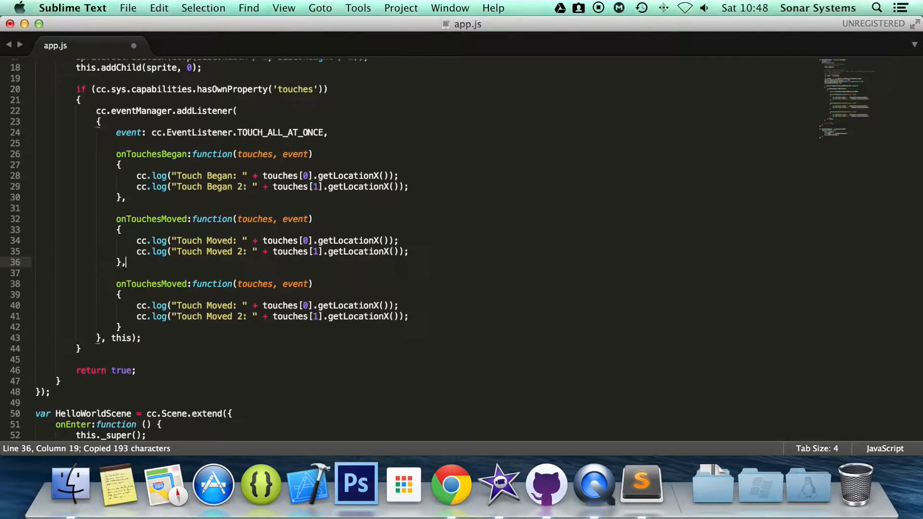
Rename the copy to onTouchesEnded, log 'Touch Ended', and save app.js.
left_click(160, 283)
type("E")
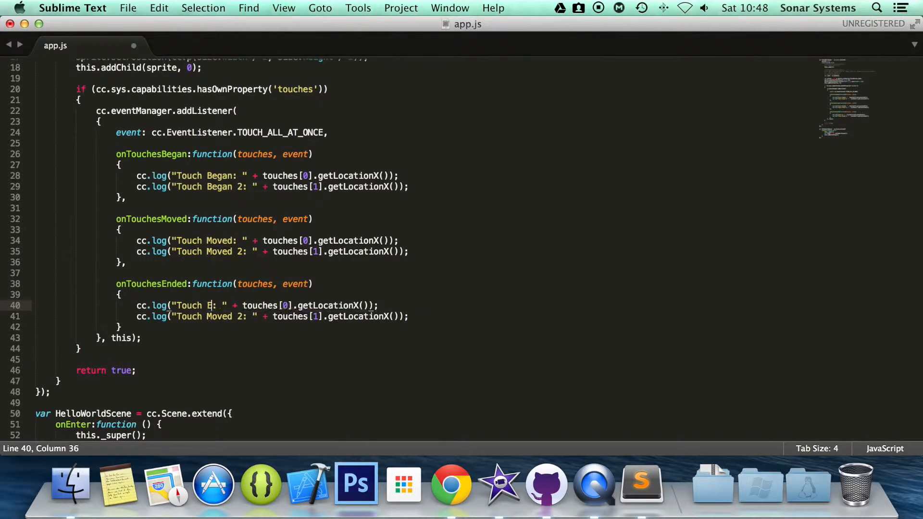
type("nded")
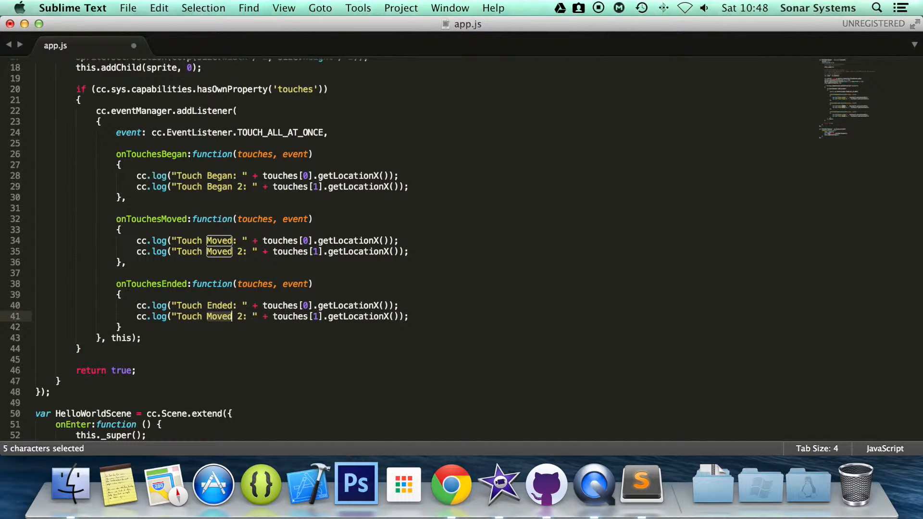
type("Ended")
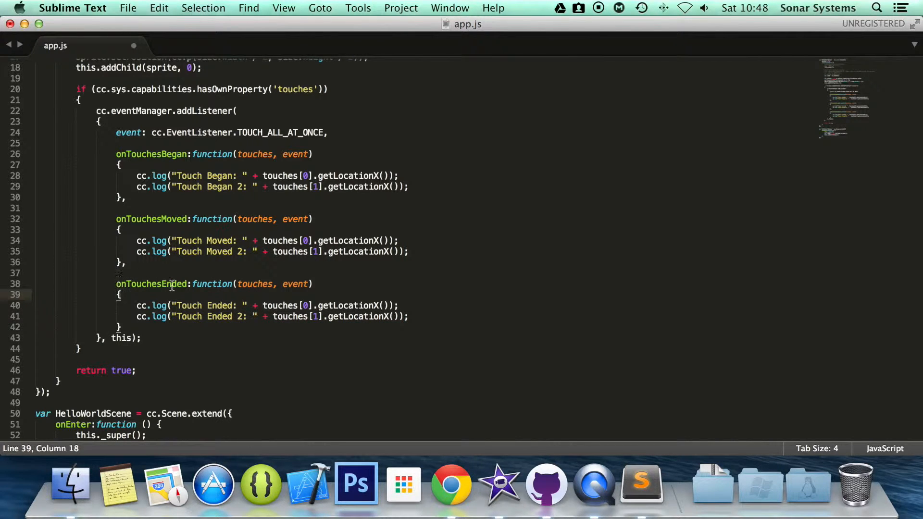
mouse_move(304, 288)
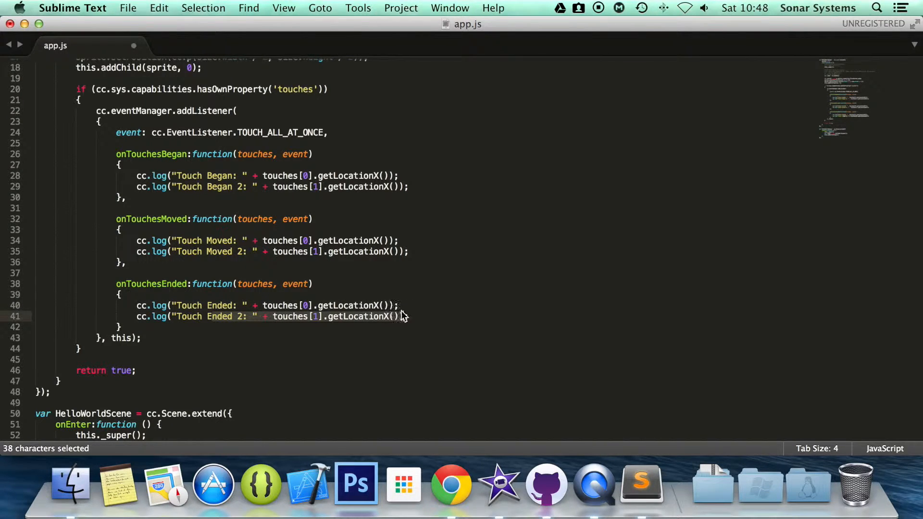
mouse_move(318, 321)
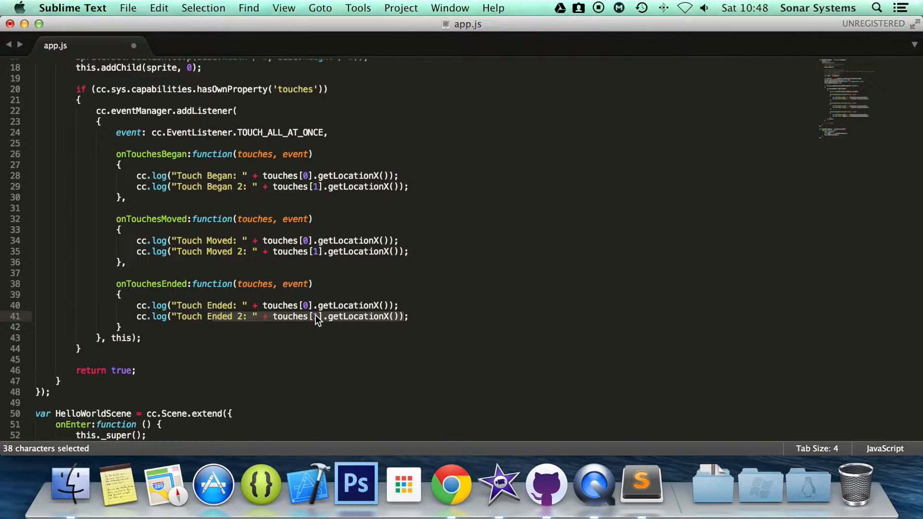
mouse_move(346, 320)
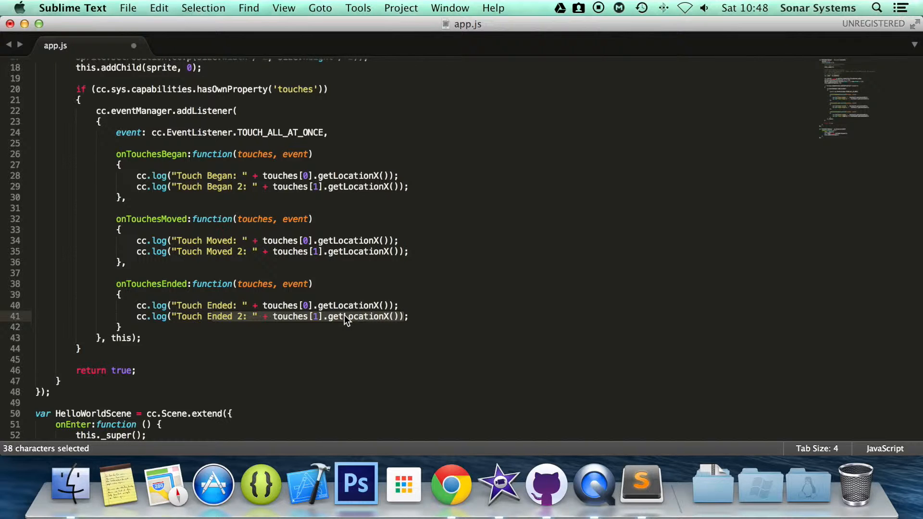
key("cmd+s")
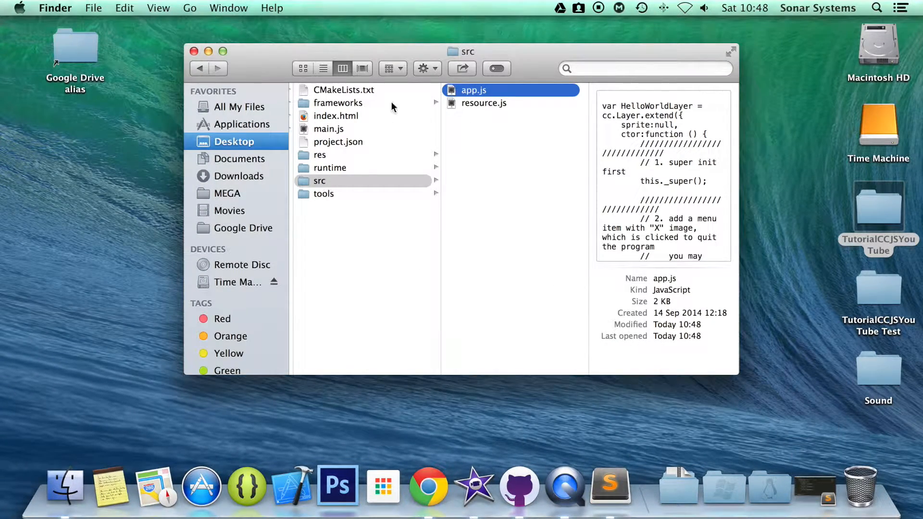
Browse into frameworks > runtime-src > proj.ios_mac to open the Xcode project.
left_click(338, 103)
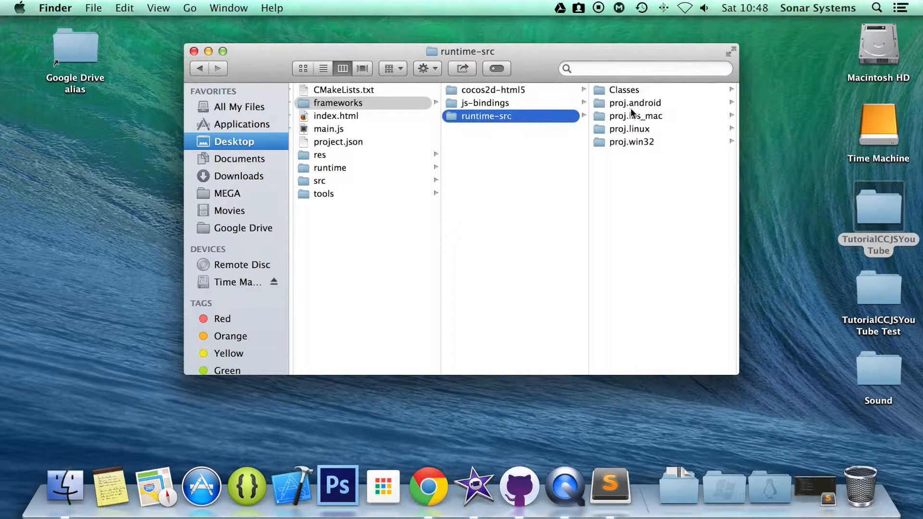
left_click(635, 116)
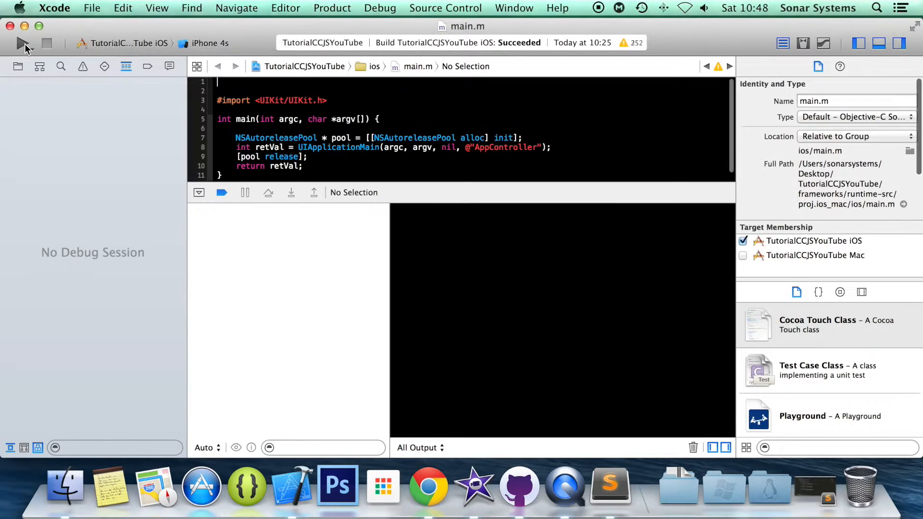
Build and run on the iPhone 4s simulator, then tap the game to test touches.
left_click(23, 43)
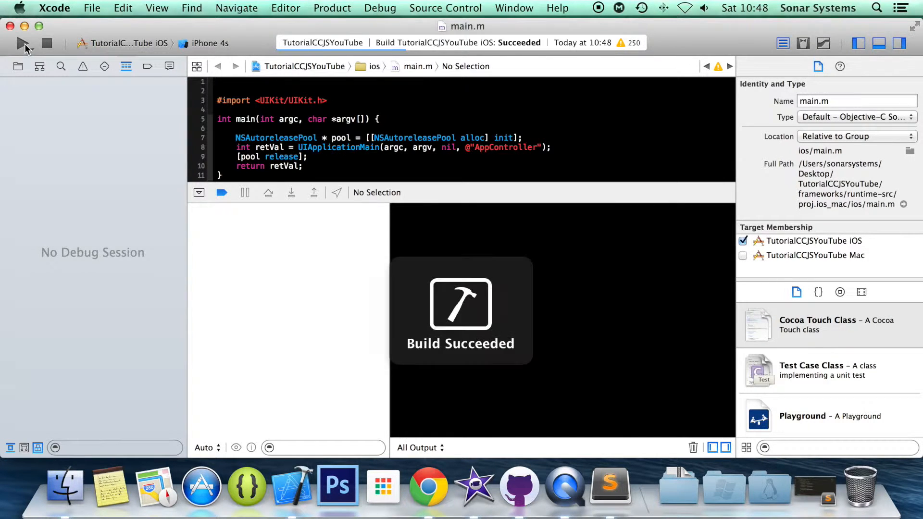
left_click(21, 43)
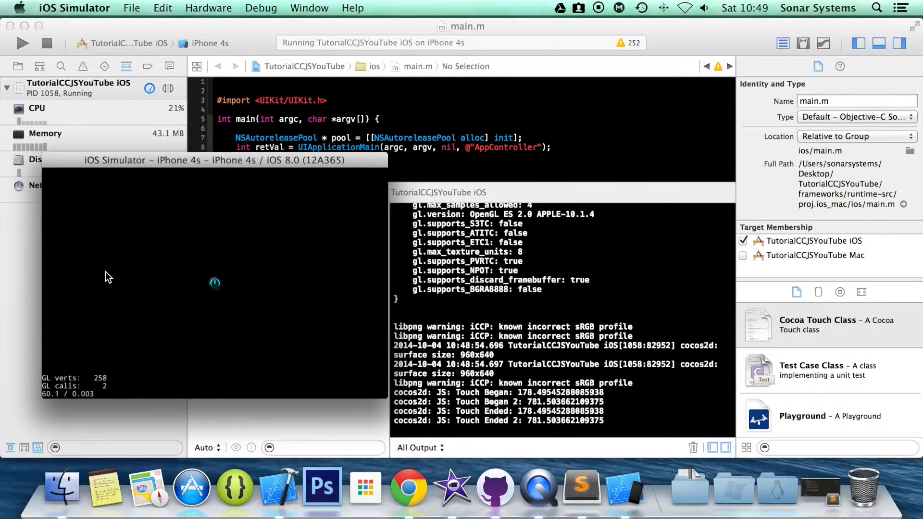
left_click(118, 277)
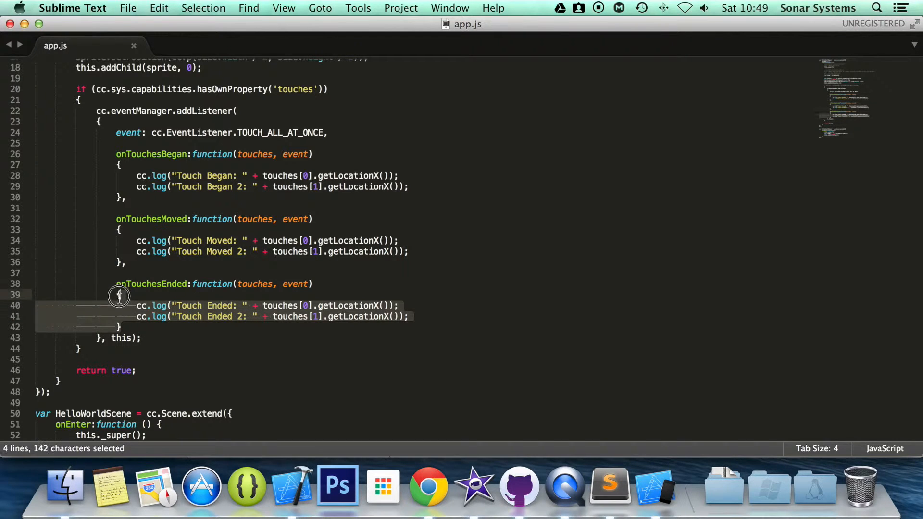
Duplicate onTouchesEnded as onTouchesCancelled logging 'Touch Cancelled', then save app.js.
key("cmd+c")
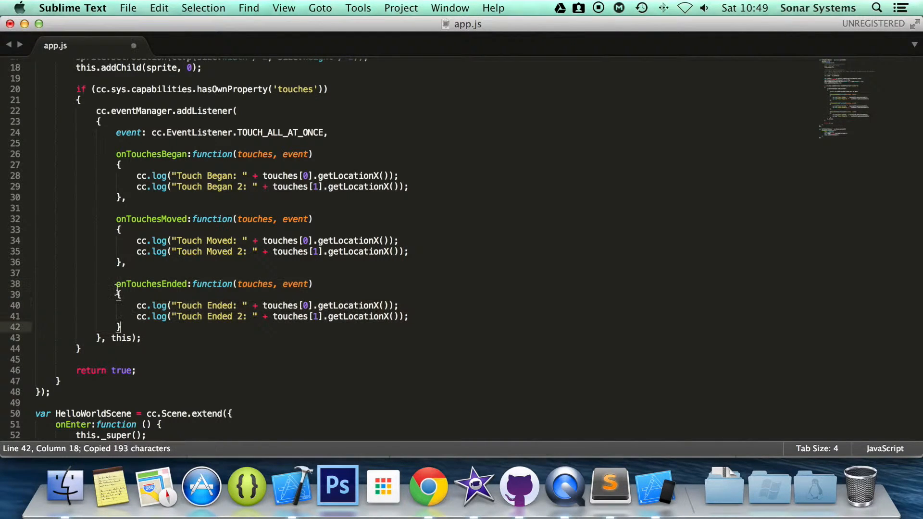
key("cmd+v")
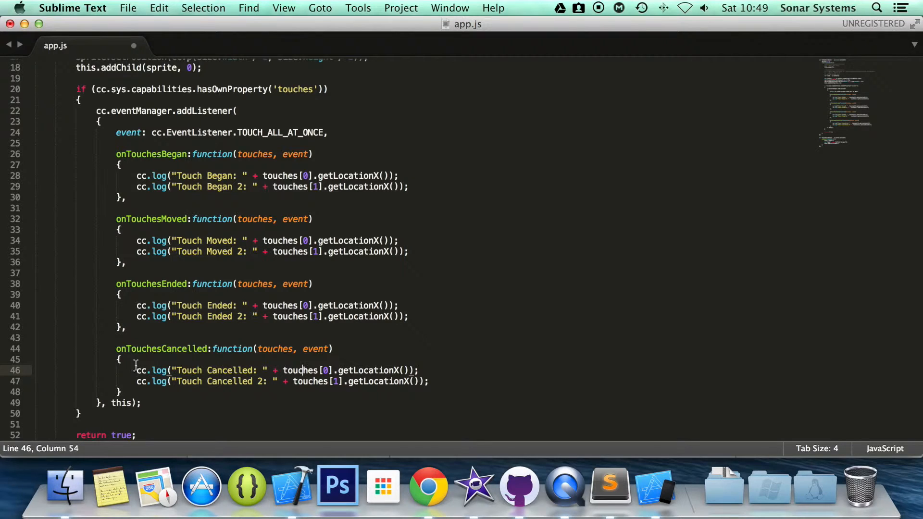
double_click(158, 370)
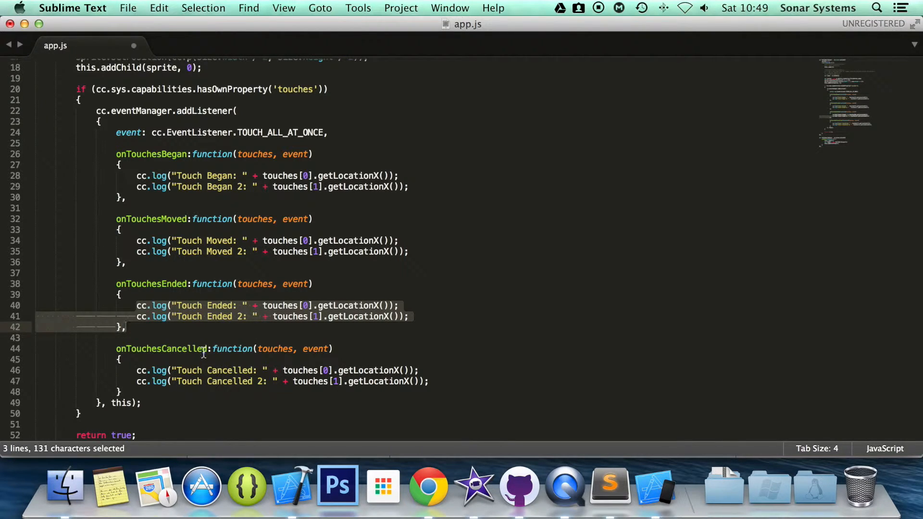
left_click(200, 348)
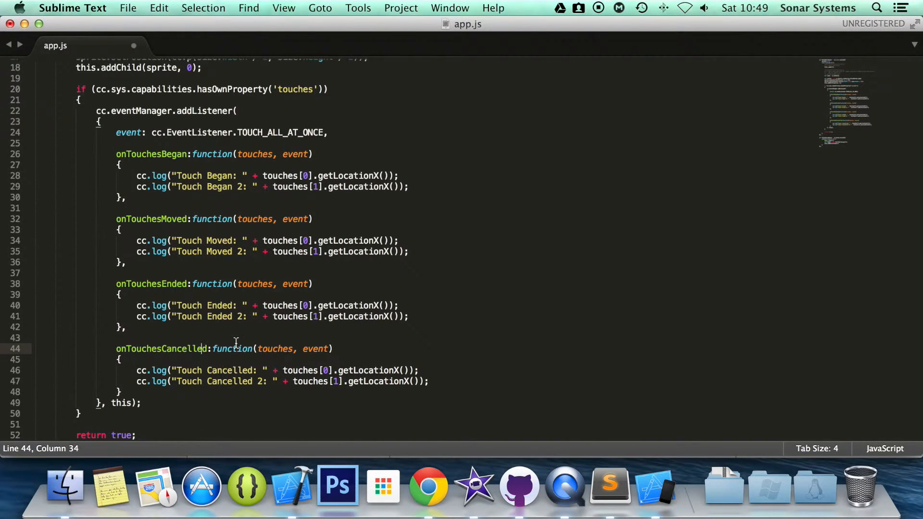
key("cmd+s")
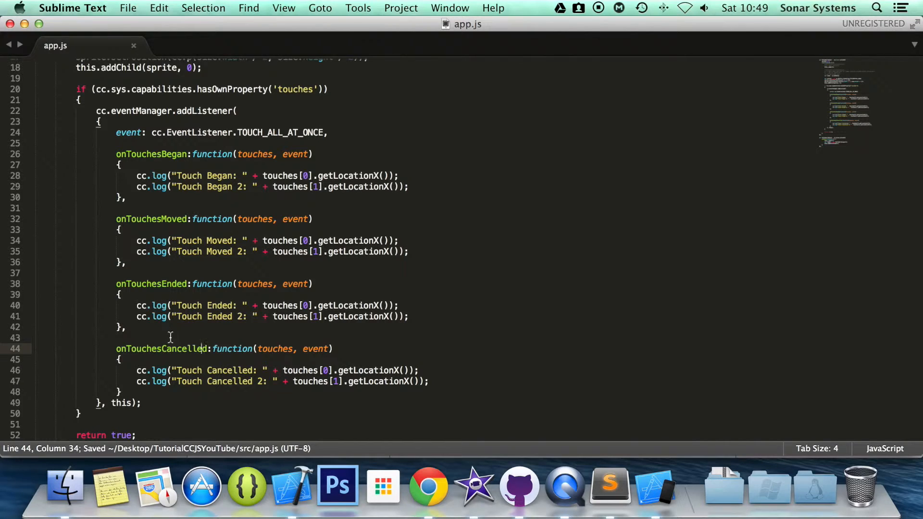